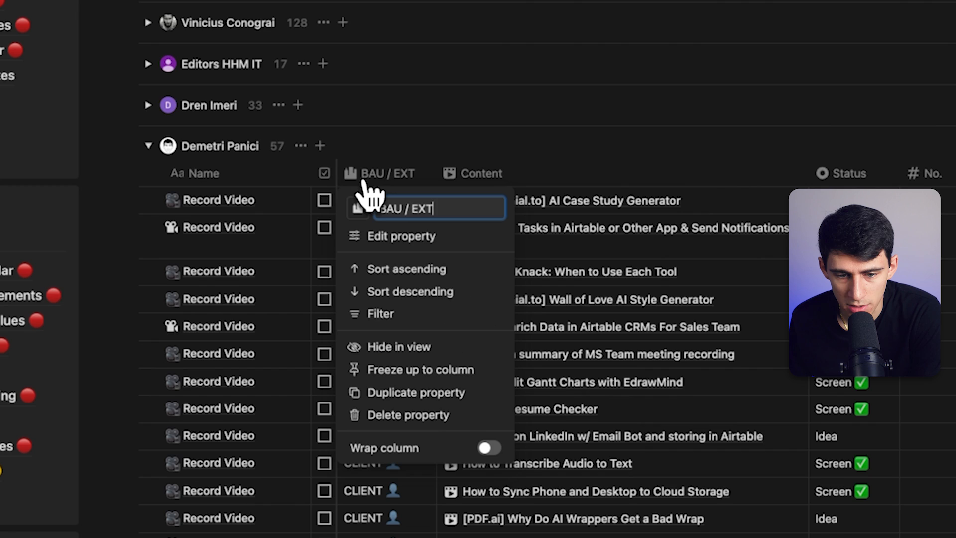
pyautogui.moveTo(484, 251)
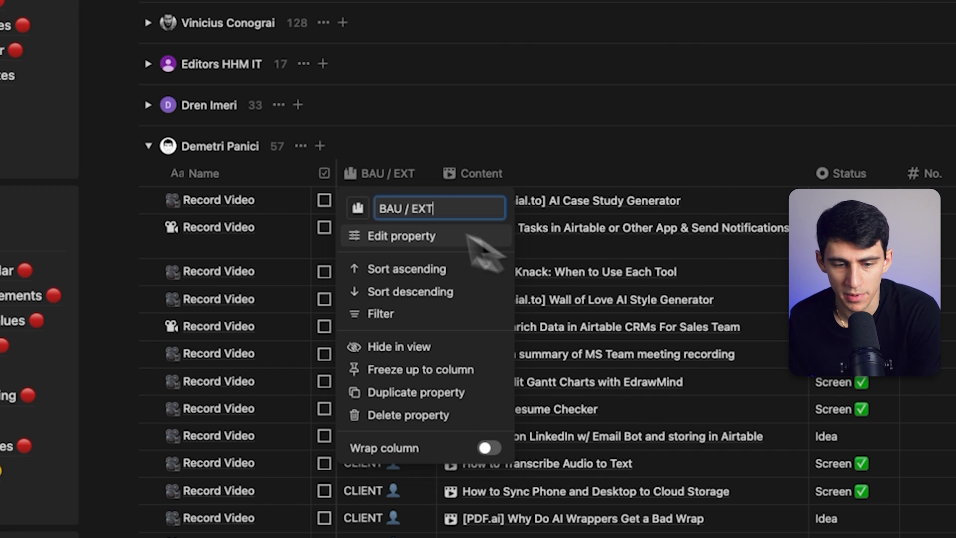
# Open the BAU / EXT property settings and start a new description for it.
pyautogui.click(401, 236)
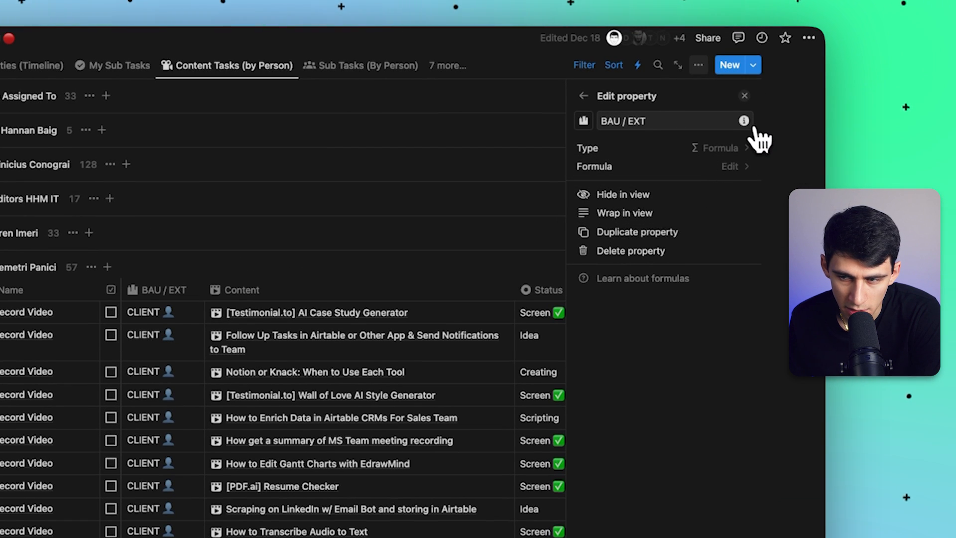
pyautogui.moveTo(744, 121)
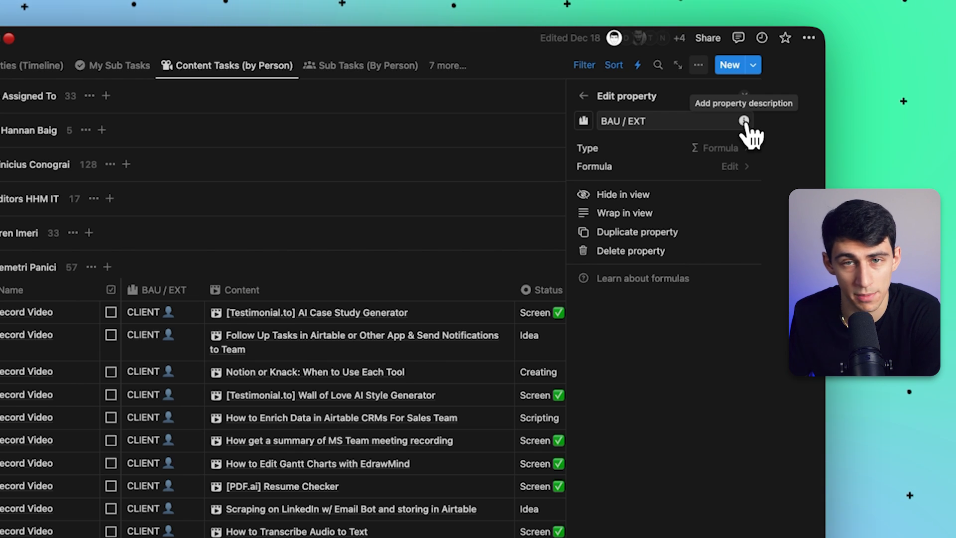
pyautogui.click(744, 120)
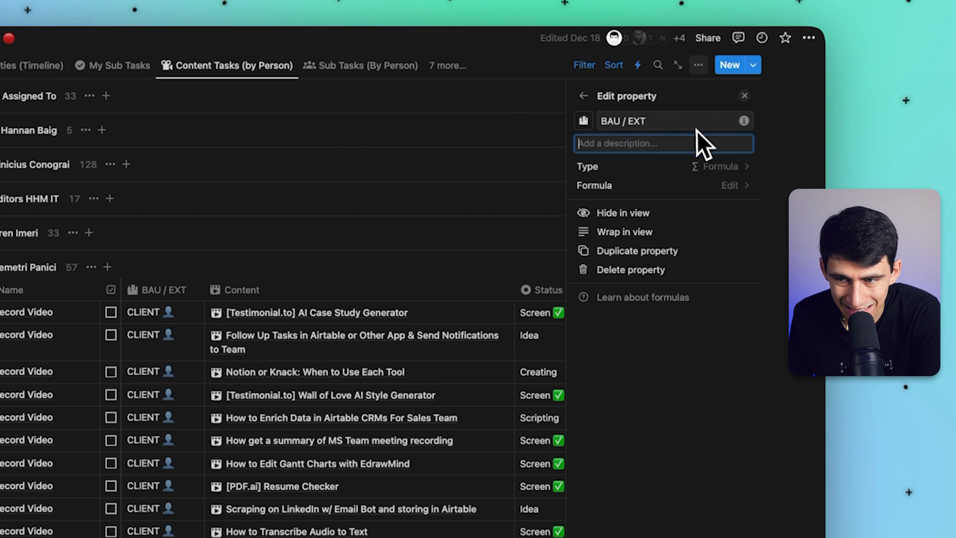
pyautogui.moveTo(695, 128)
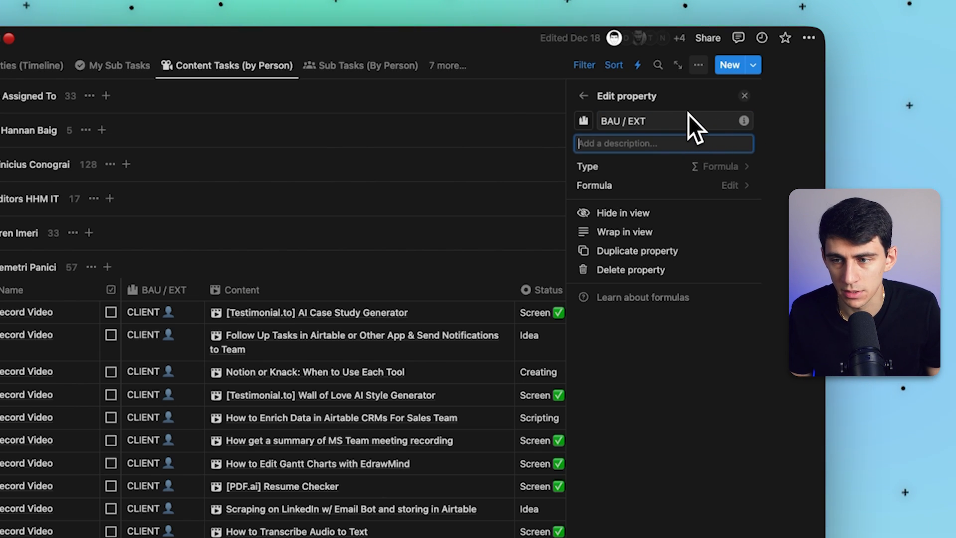
# Describe BAU / EXT as showing internal (personal) versus external (client) content.
pyautogui.write('This showcases whether the piece of content is for internal or external use.')
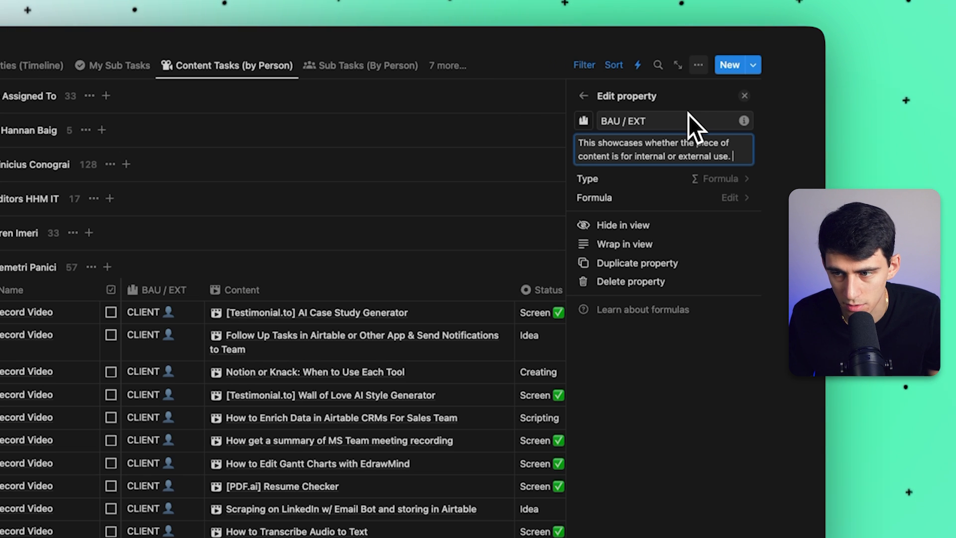
pyautogui.write('(Internal meaning personal social media and external meaning client social media accounts).')
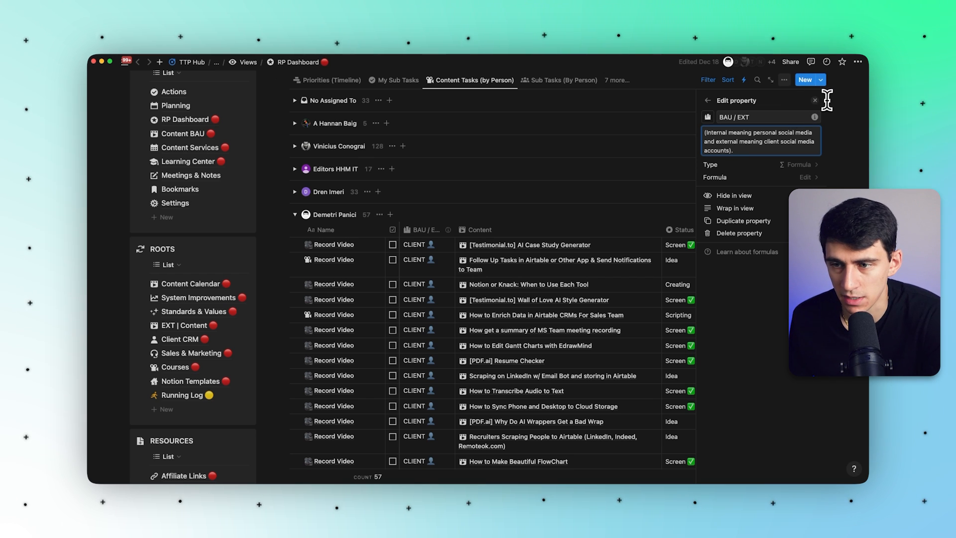
# Close the BAU / EXT property settings, saving the description.
pyautogui.click(816, 99)
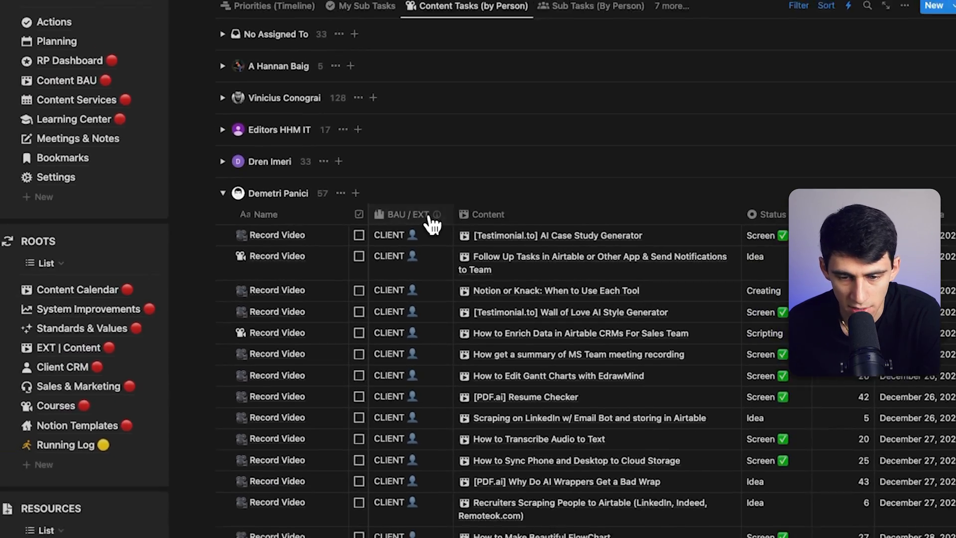
# Rewrite the BAU / EXT description as Internal/External bullet lines and close the settings.
pyautogui.click(437, 214)
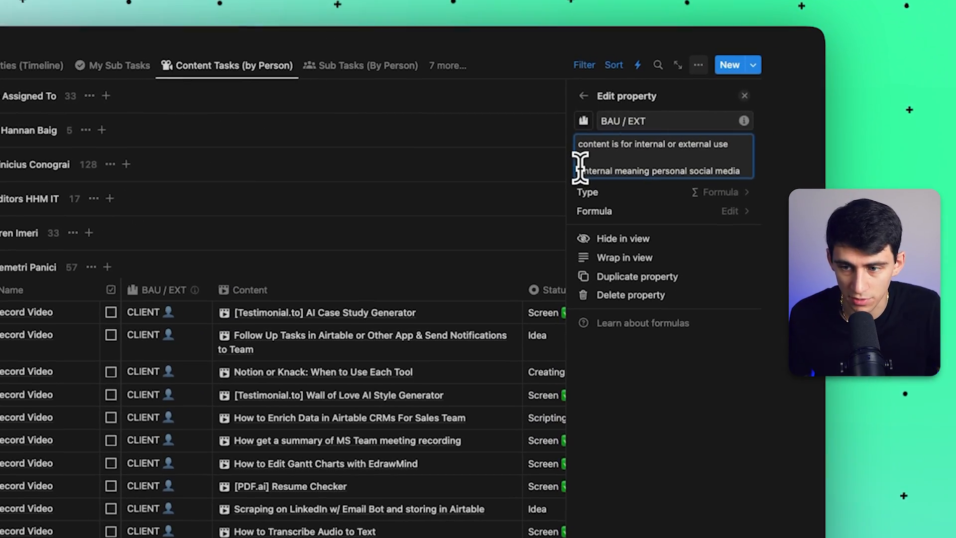
pyautogui.write('.')
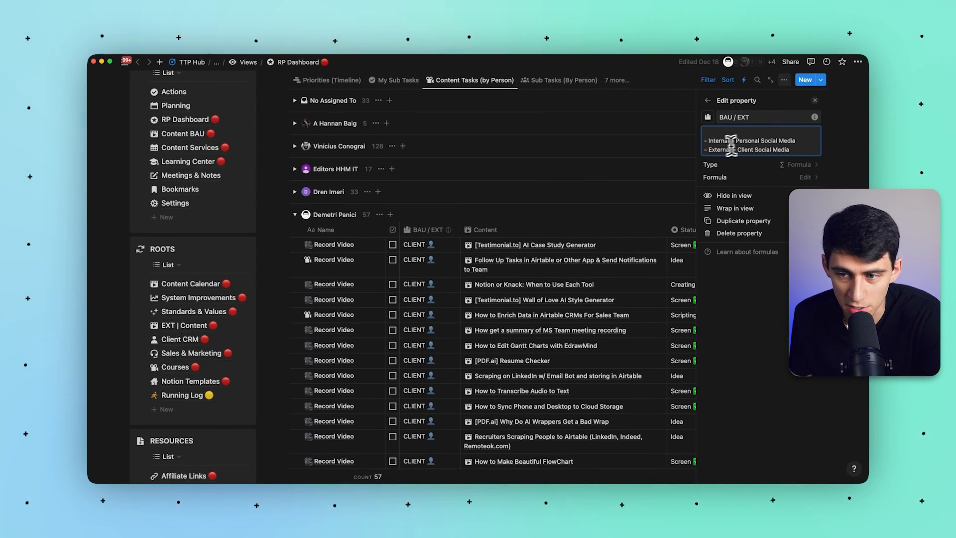
pyautogui.click(815, 100)
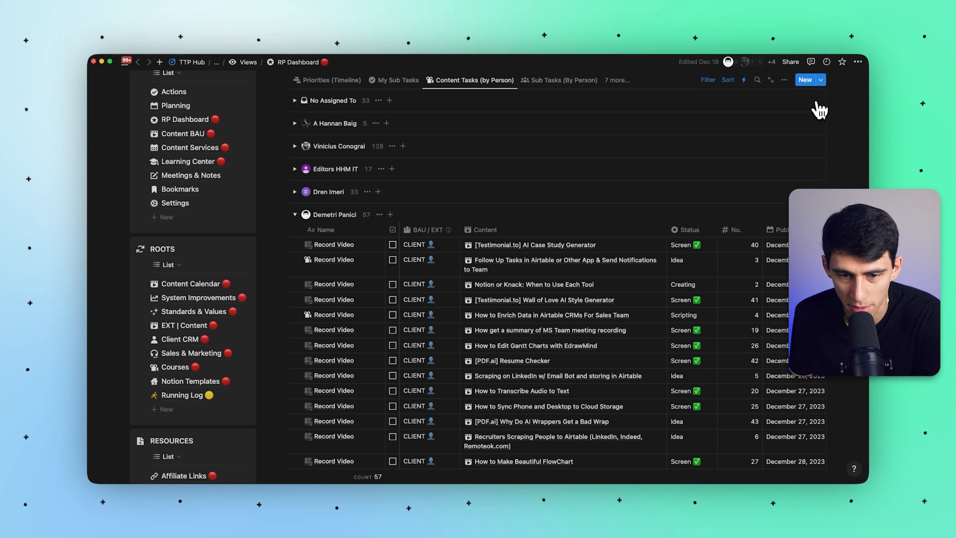
pyautogui.moveTo(585, 235)
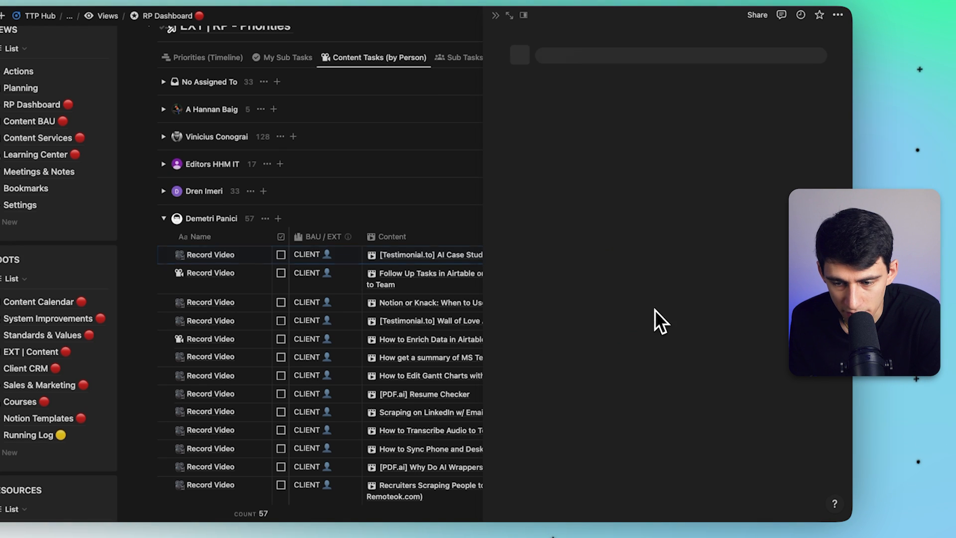
# Show the Status option list on the AI Case Study Generator record.
pyautogui.click(210, 254)
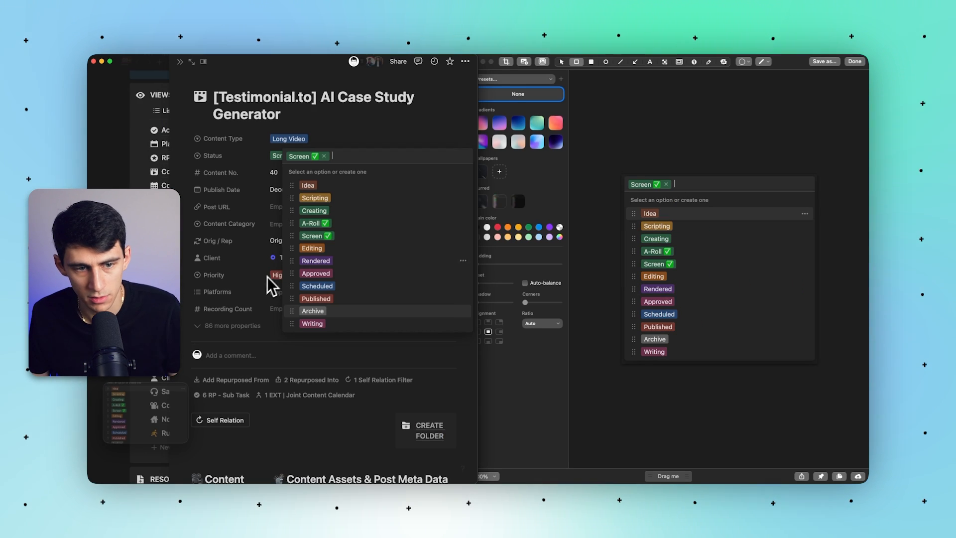
# Give the Status property an introductory description ending with 'definitions that are below:'.
pyautogui.rightClick(211, 156)
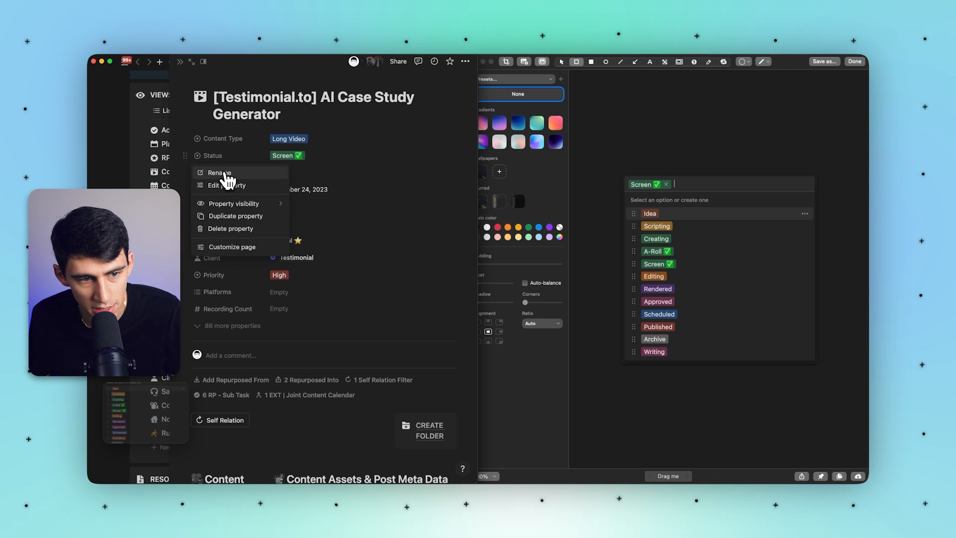
pyautogui.click(225, 185)
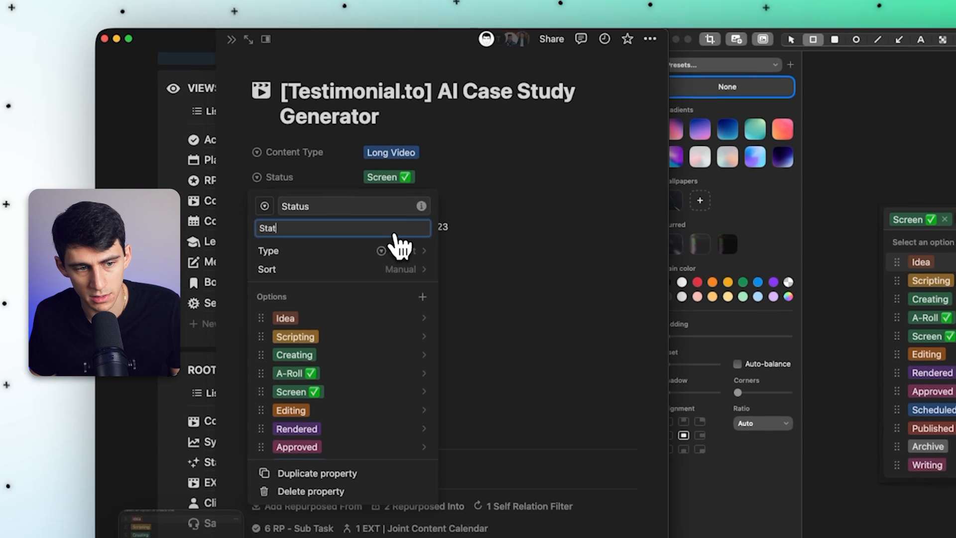
pyautogui.write('The following Statuses are for')
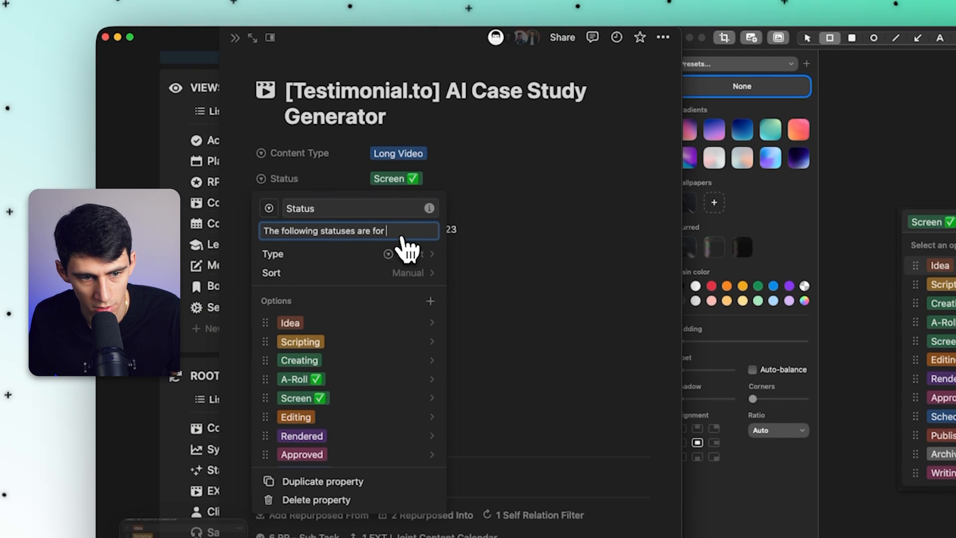
pyautogui.write('content ad')
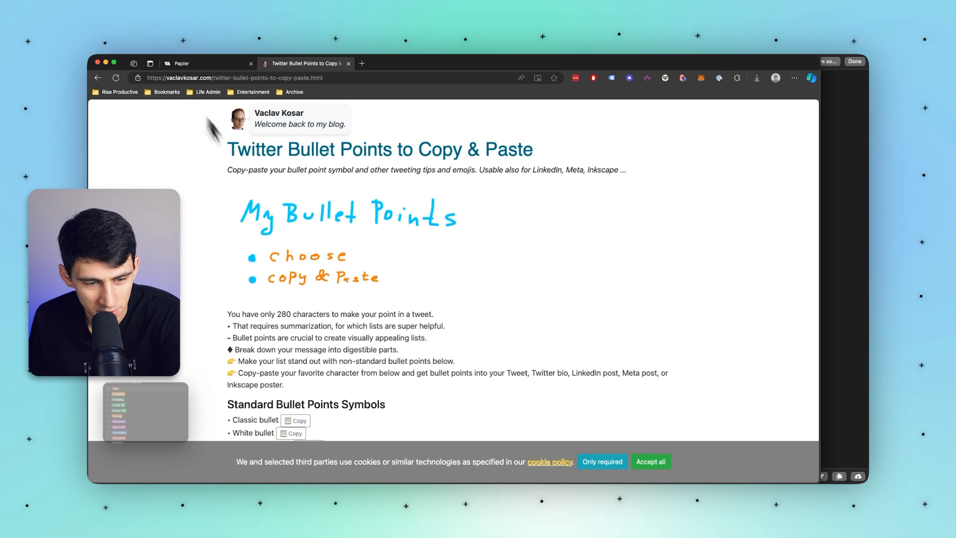
pyautogui.scroll(-3)
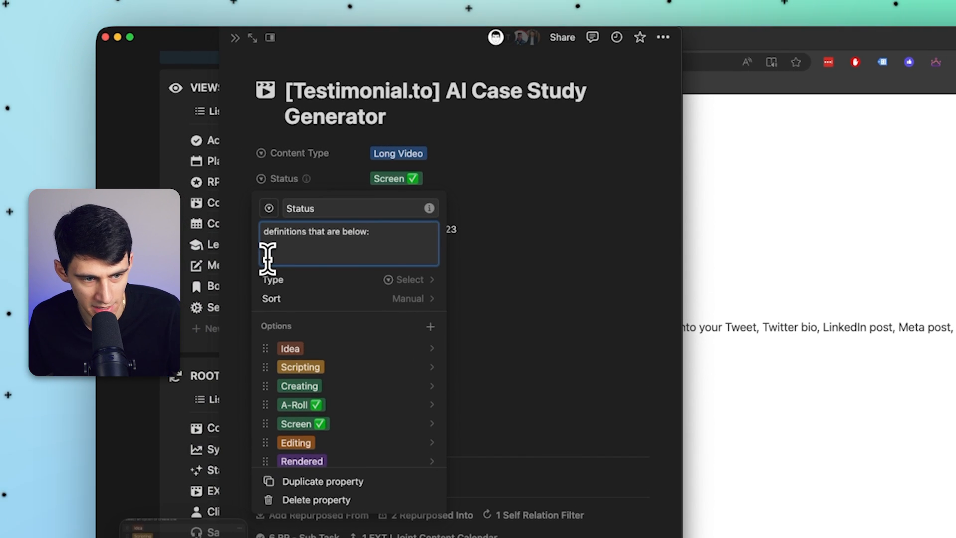
# Add bulleted stage labels such as Idea and Creating to the Status description.
pyautogui.write('Idea:')
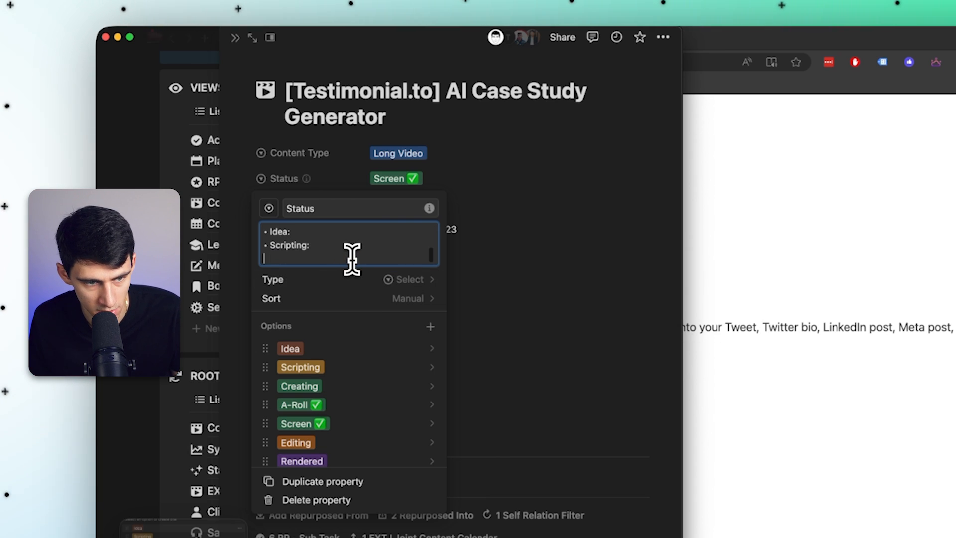
pyautogui.write('Creating:')
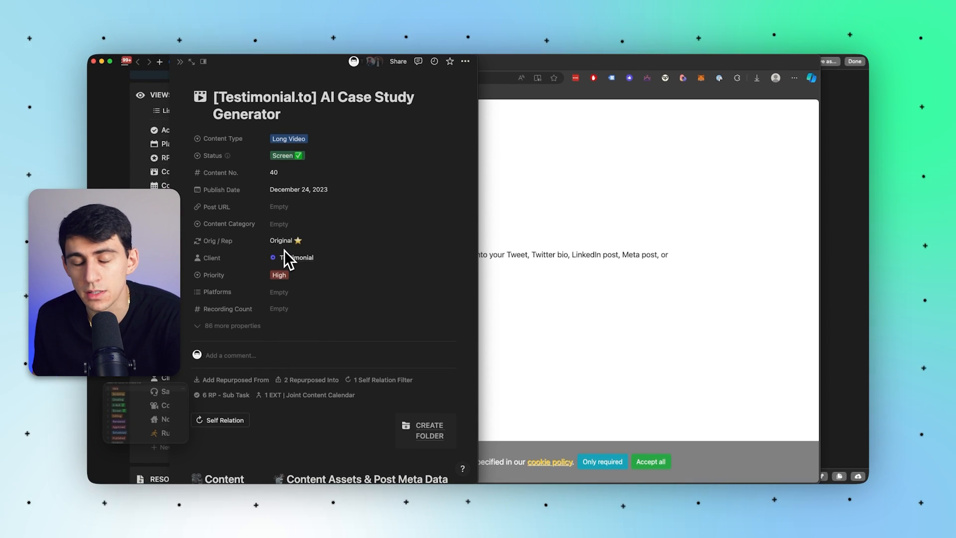
pyautogui.moveTo(307, 222)
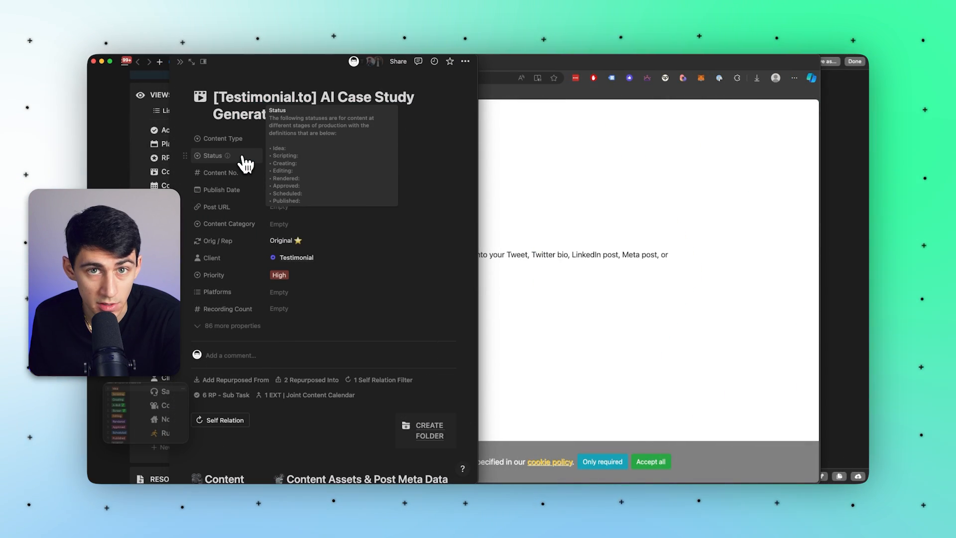
# Reopen the Status property settings at its bulleted stage list.
pyautogui.click(213, 156)
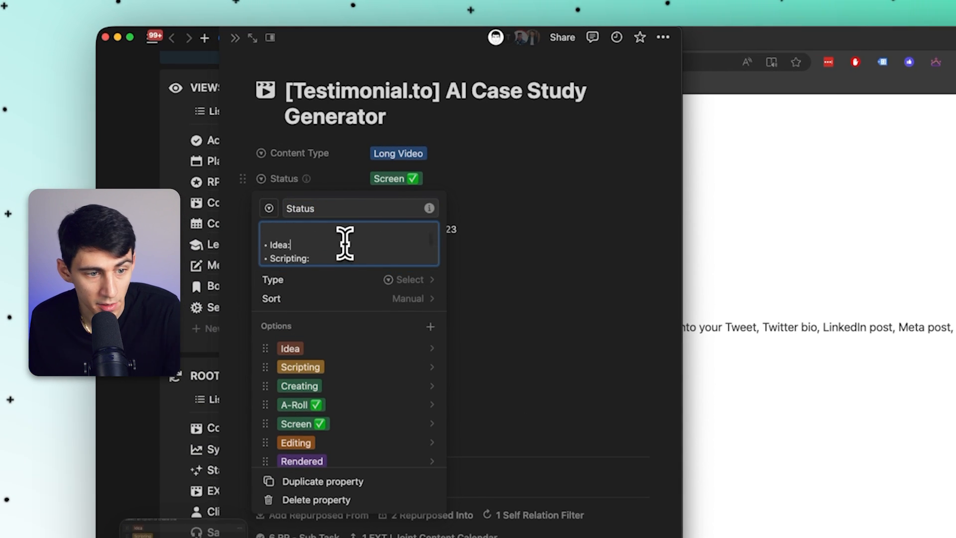
# Define each Status stage, e.g. Initial idea, Active writing, Assets Created, Approved By Client, First Draft Complete.
pyautogui.write('Initial idea st ge of content.')
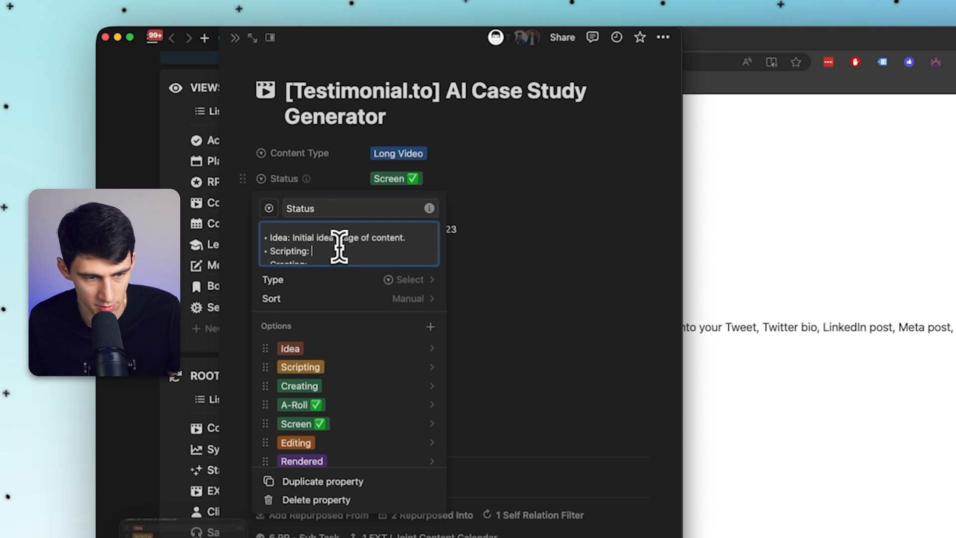
pyautogui.write('Active writing script.')
pyautogui.click(350, 263)
pyautogui.write(' Actively ')
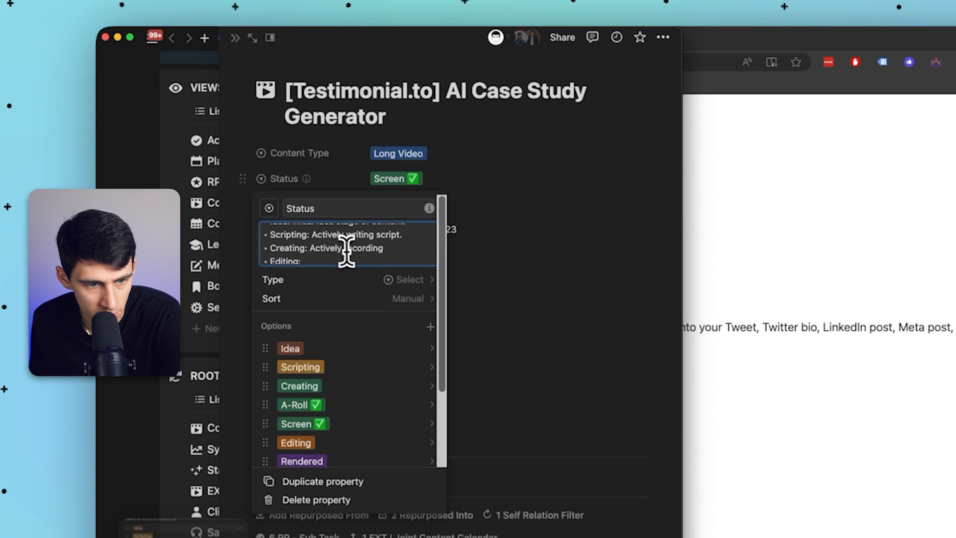
pyautogui.write('recording / Writing actual content.')
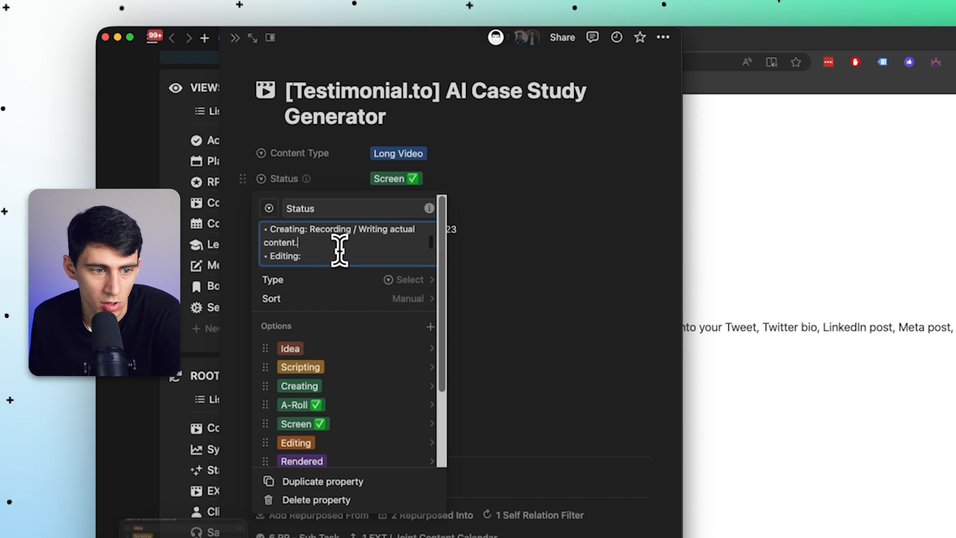
pyautogui.write('Assets')
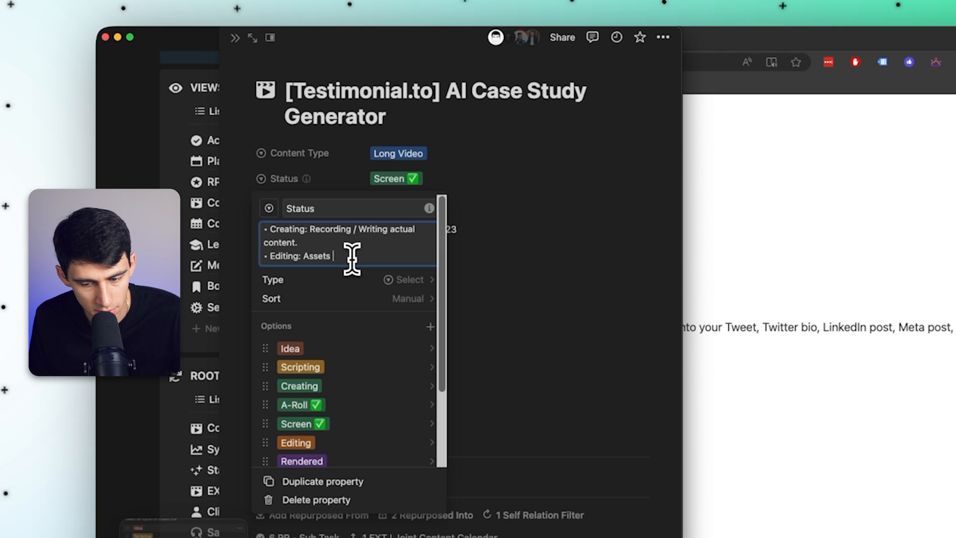
pyautogui.write('Created, Now Editing.')
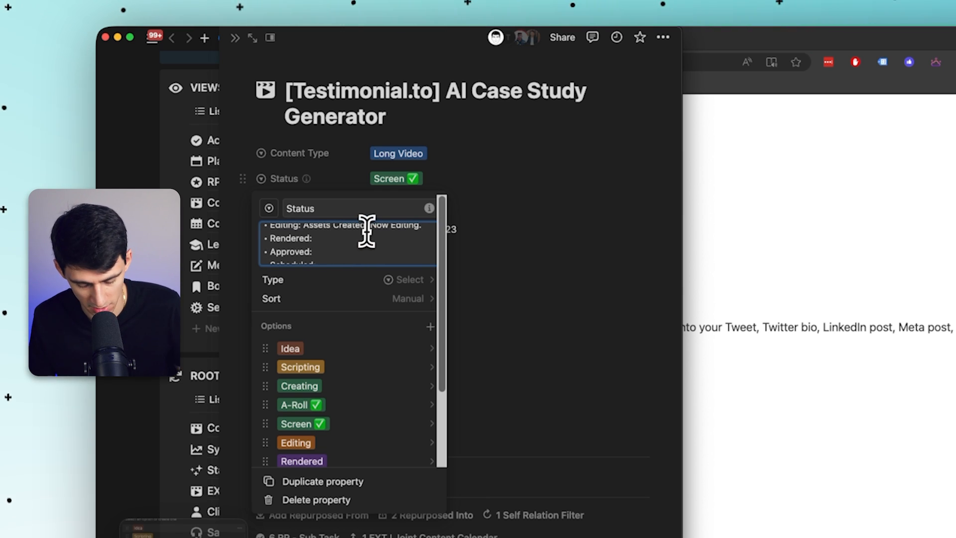
pyautogui.write('Approved By Client.')
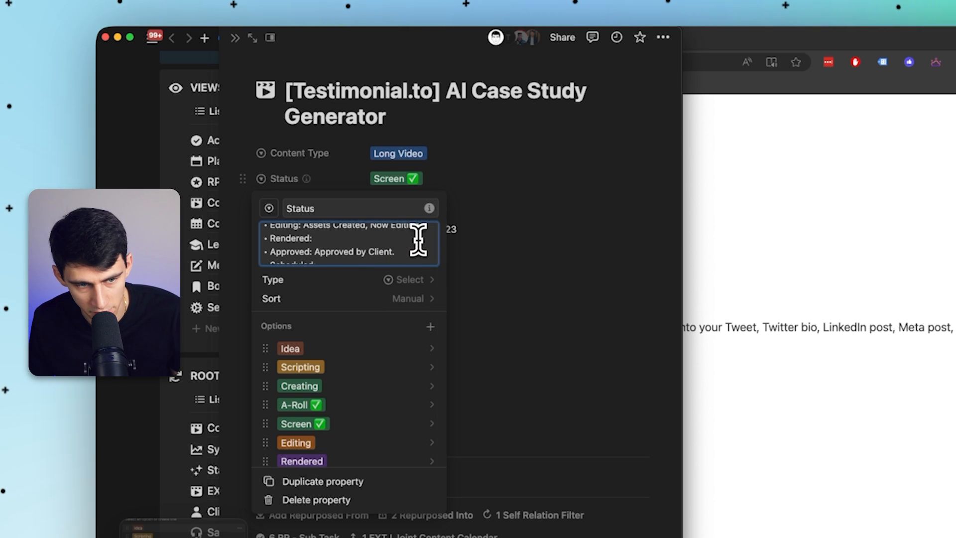
pyautogui.write('First Draft C')
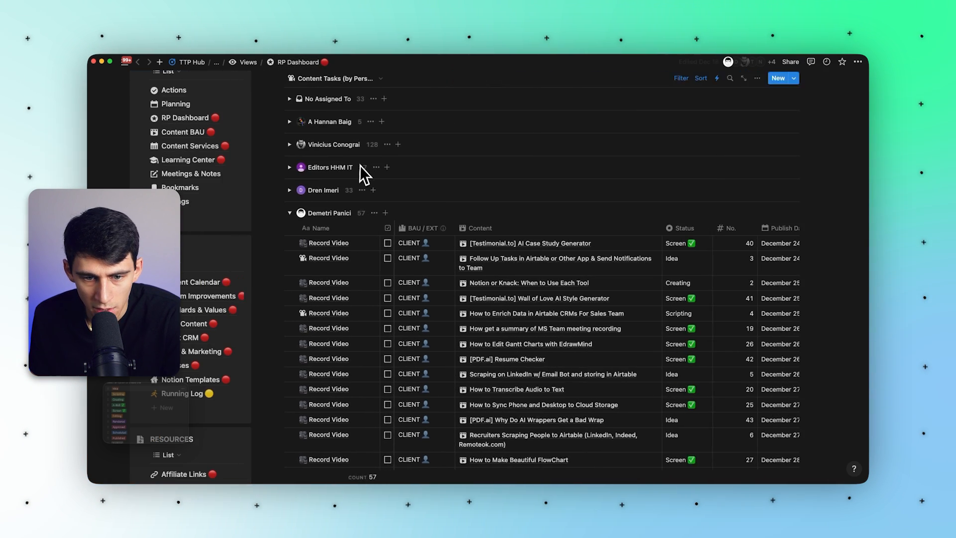
# Go to the EXT | Content Calendar database and add a new board view, Table (1).
pyautogui.click(529, 243)
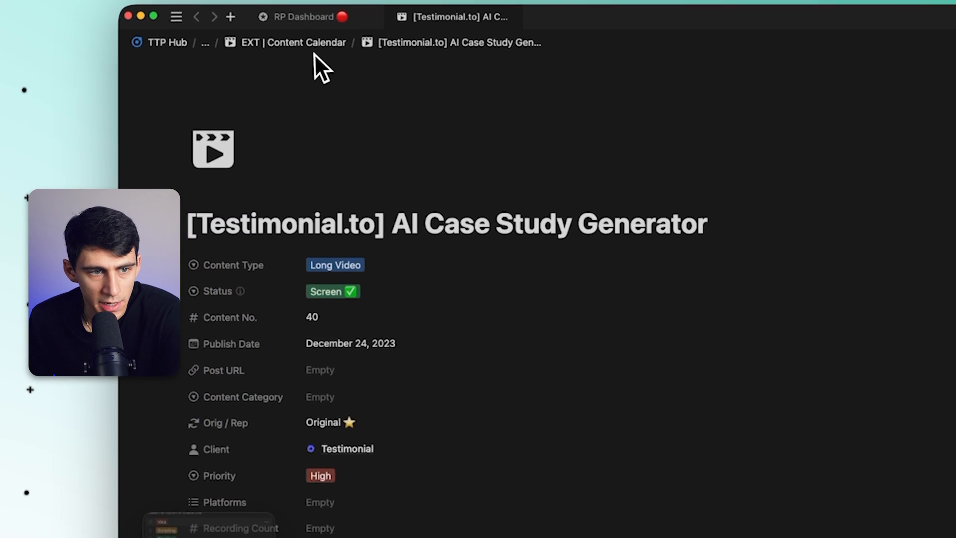
pyautogui.click(294, 42)
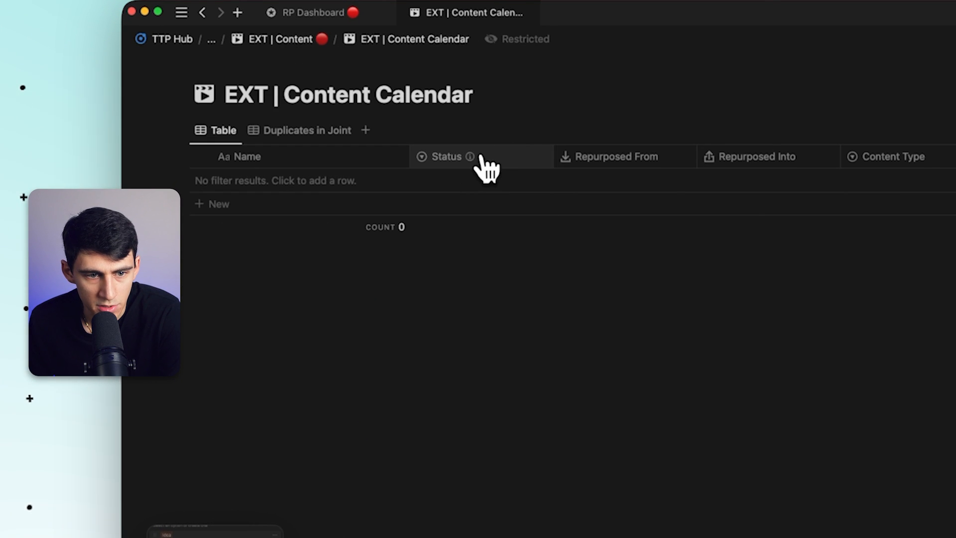
pyautogui.moveTo(515, 183)
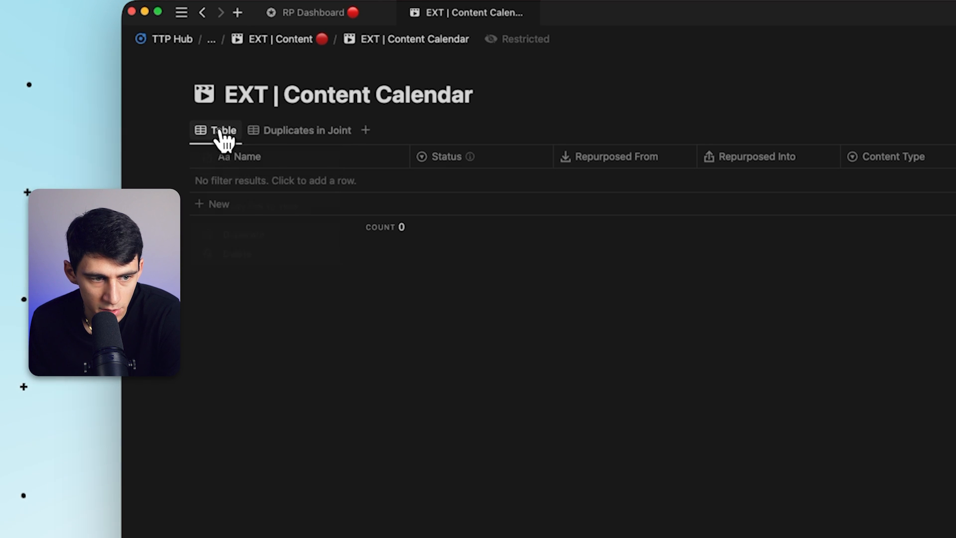
pyautogui.click(365, 130)
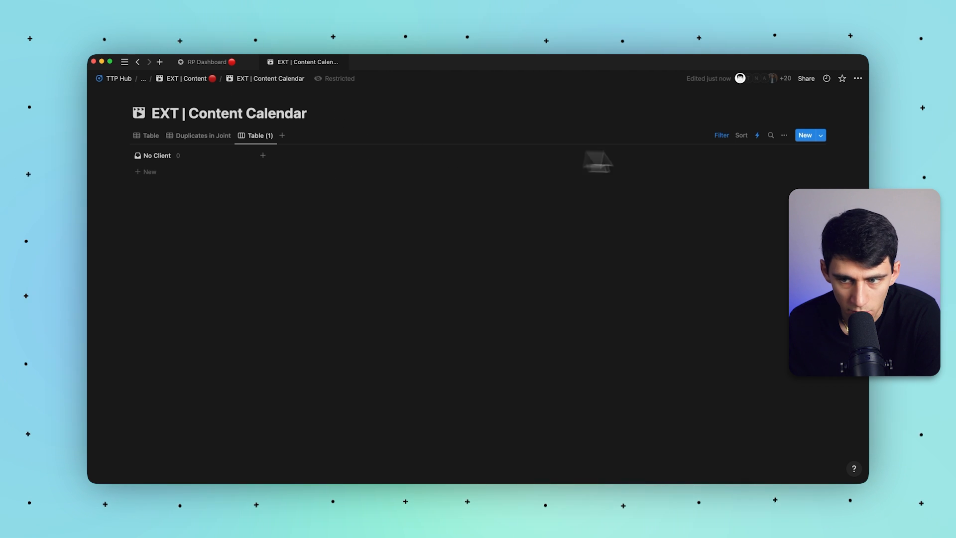
# Set the view's filter rule value to 'Testimonal'.
pyautogui.click(721, 134)
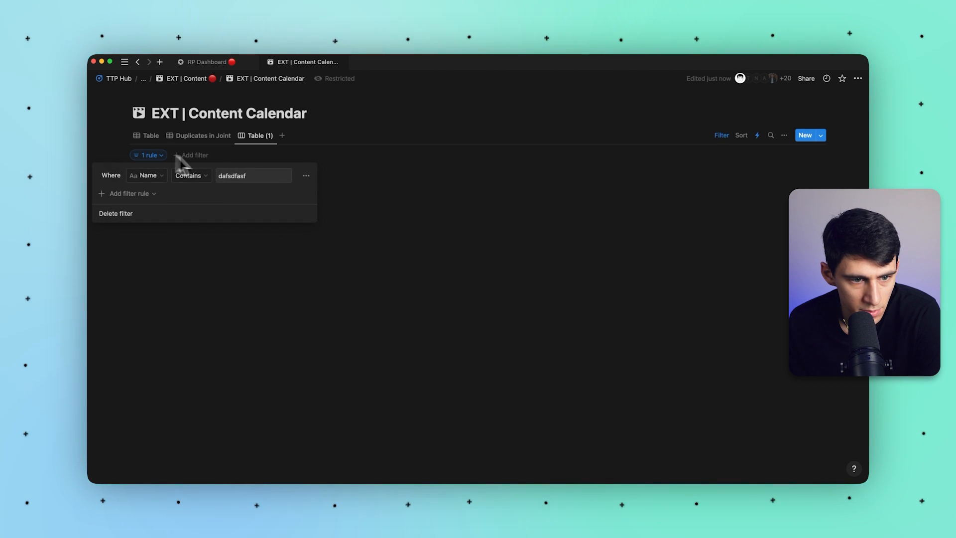
pyautogui.write('Testimonal')
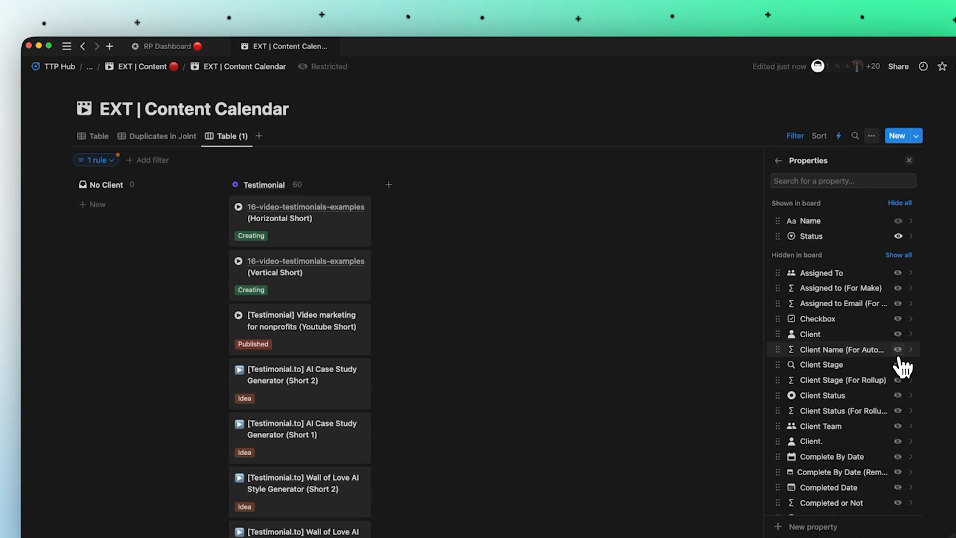
pyautogui.moveTo(887, 241)
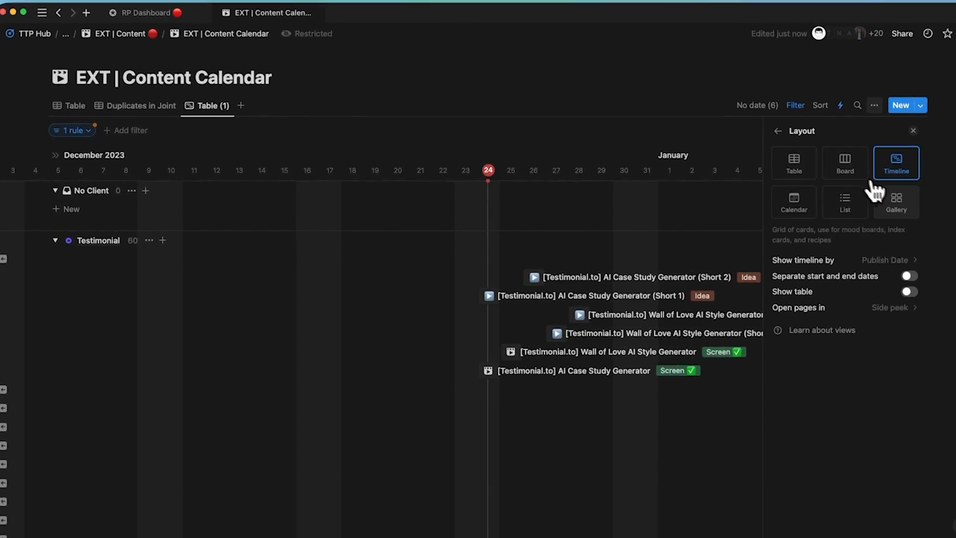
# Switch Table (1) to a List layout, reset the unsaved changes and return to the main Table view.
pyautogui.click(896, 202)
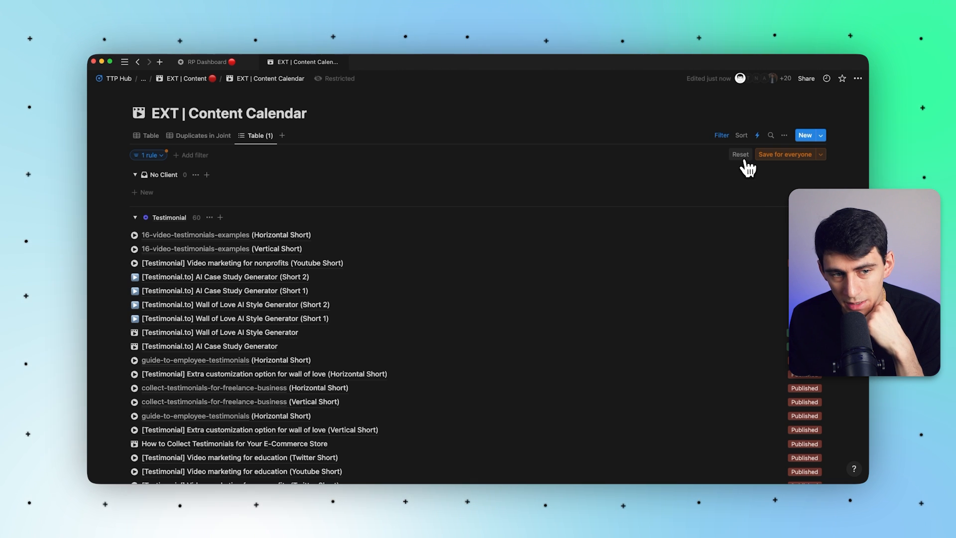
pyautogui.click(740, 154)
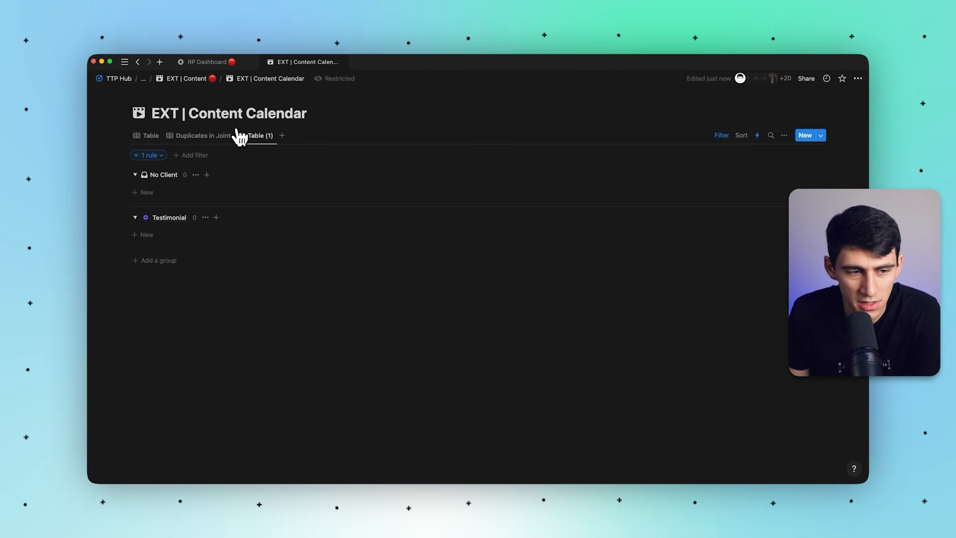
pyautogui.click(150, 134)
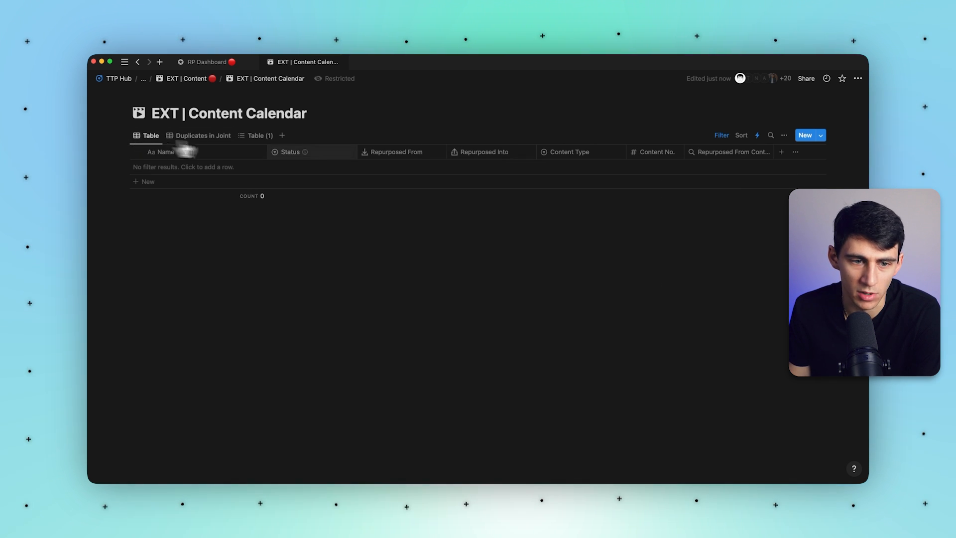
pyautogui.moveTo(304, 152)
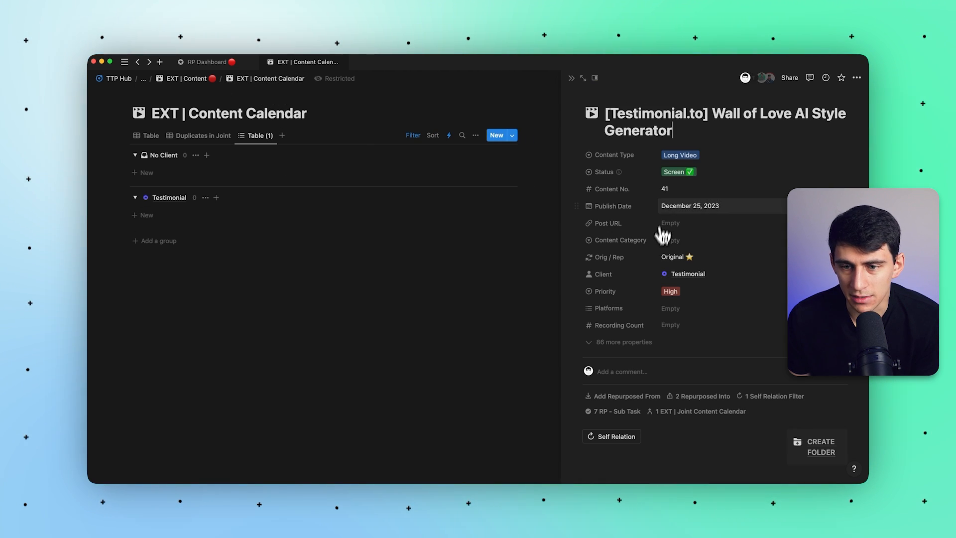
# Check the Content Type property options, then reveal the Status property's hover description.
pyautogui.click(614, 155)
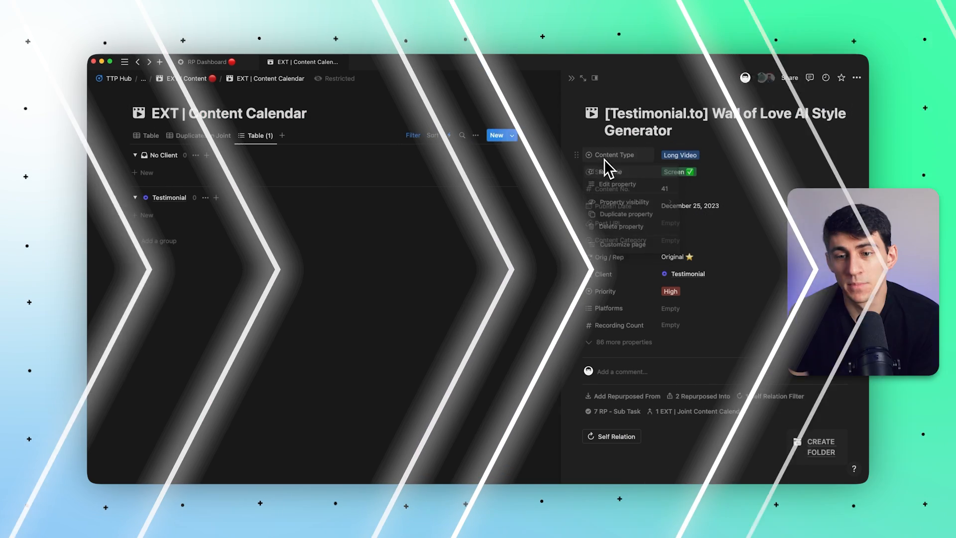
pyautogui.click(616, 185)
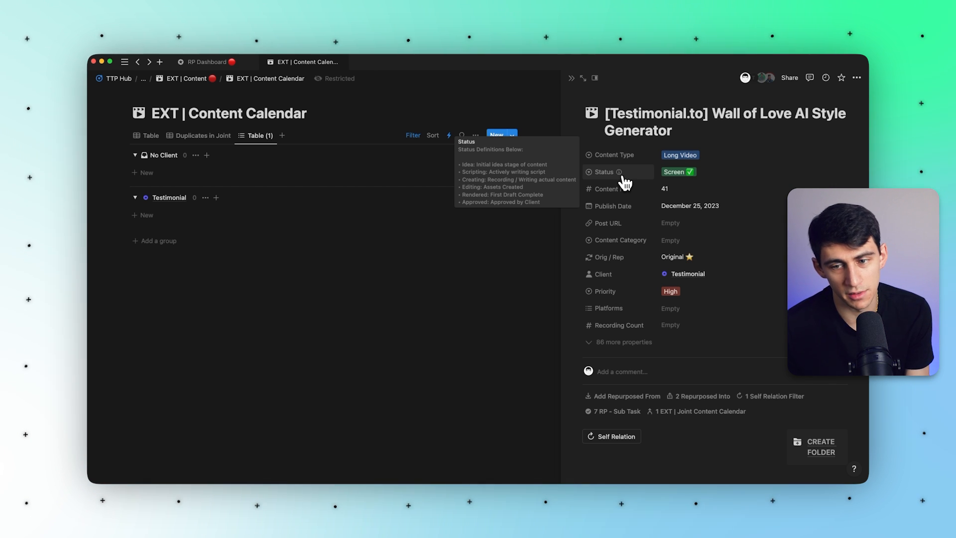
pyautogui.click(602, 172)
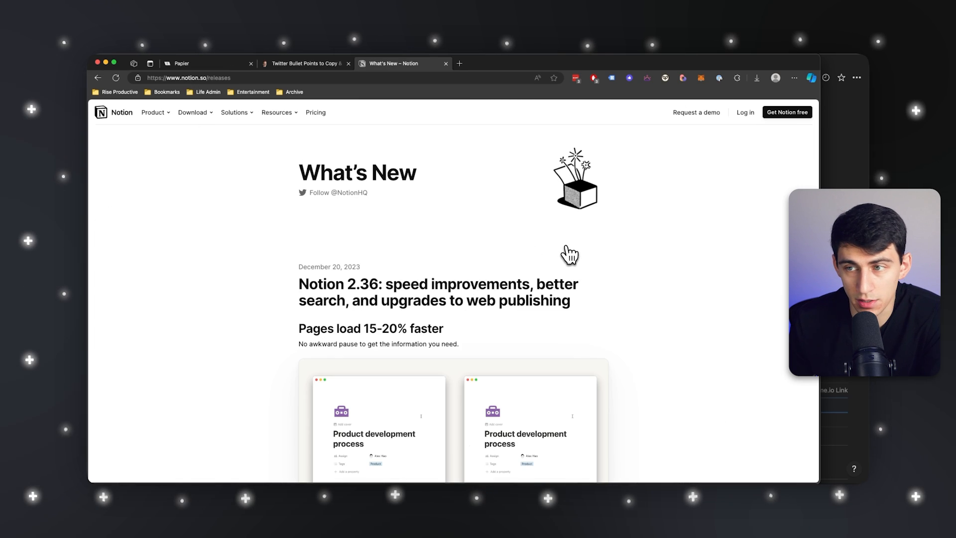
# Scroll the release notes to Upgrades to web publishing and return to the Notion desktop app.
pyautogui.scroll(-3)
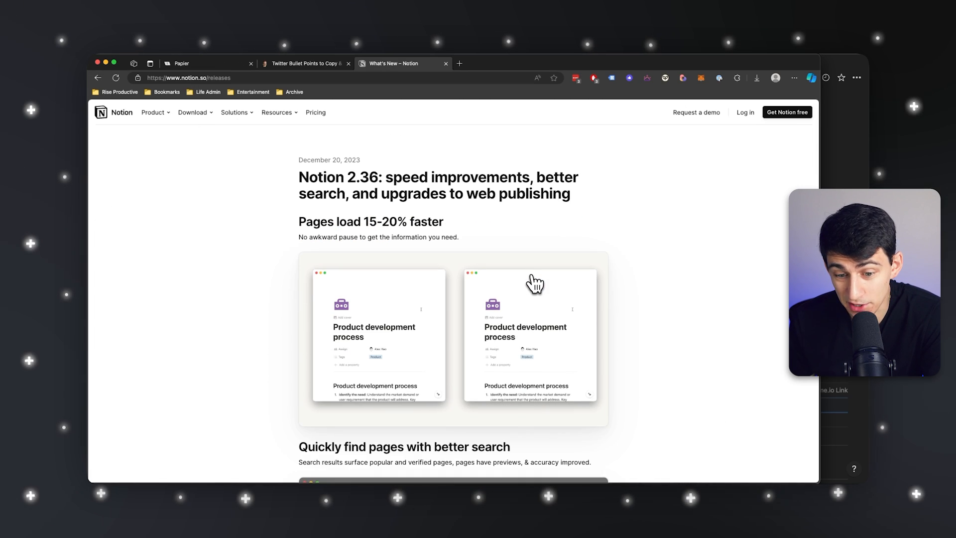
pyautogui.scroll(-3)
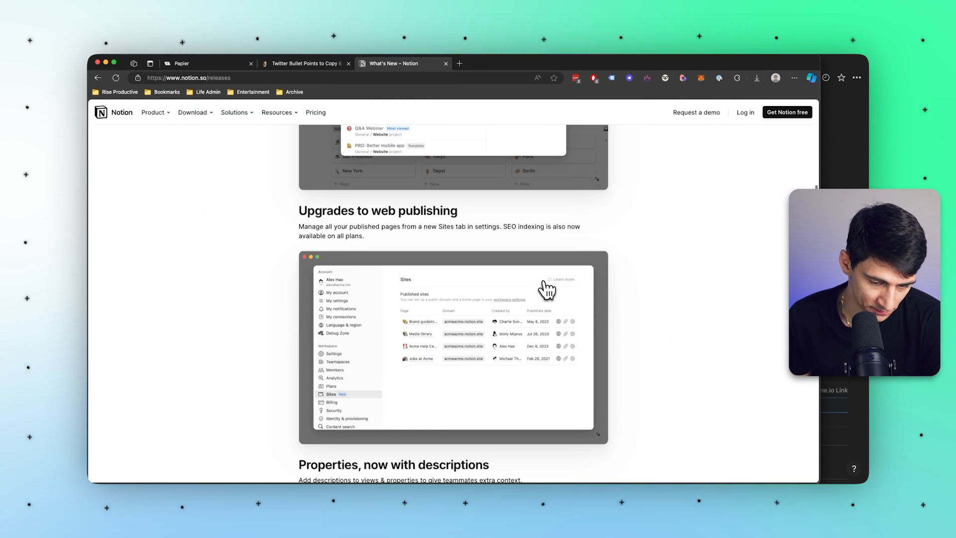
pyautogui.moveTo(335, 468)
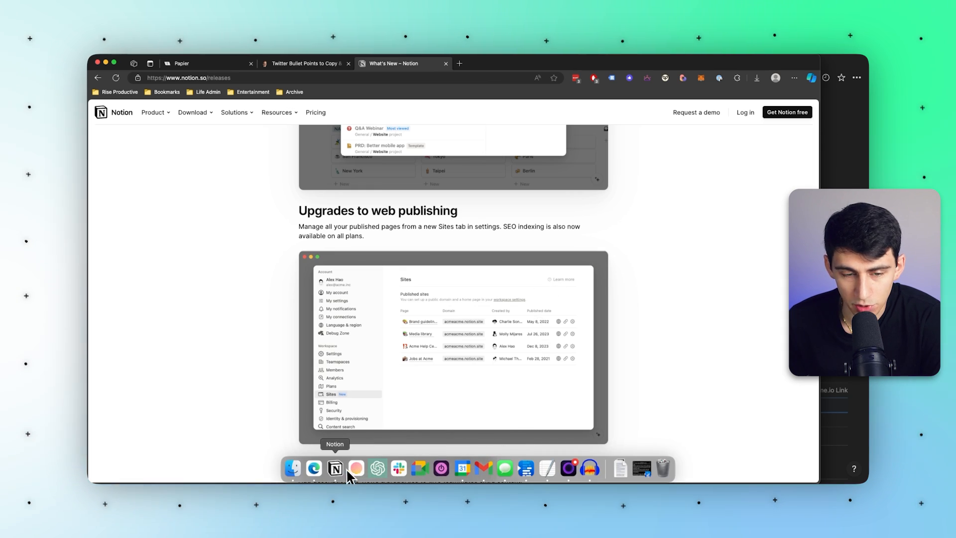
pyautogui.click(335, 469)
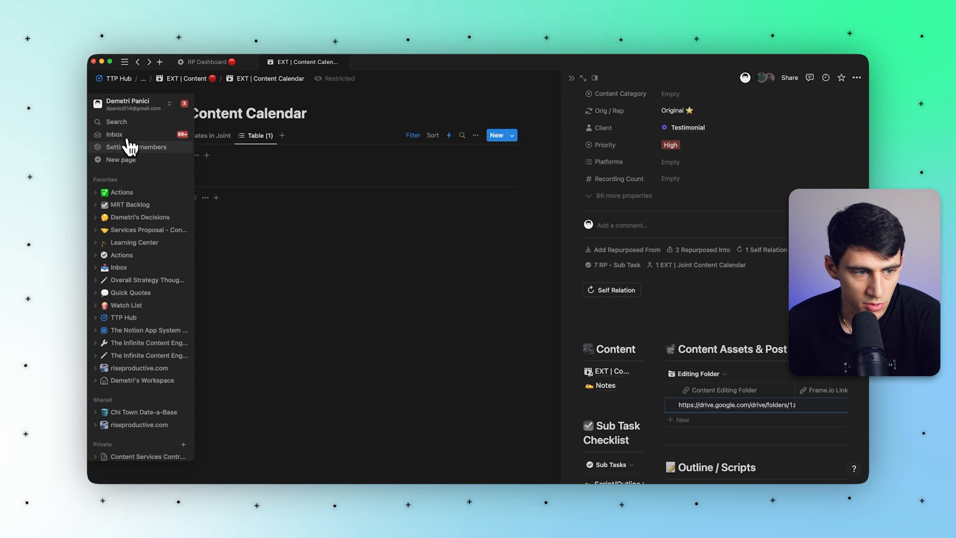
# Open the workspace Settings & members to reach the Sites page.
pyautogui.click(132, 147)
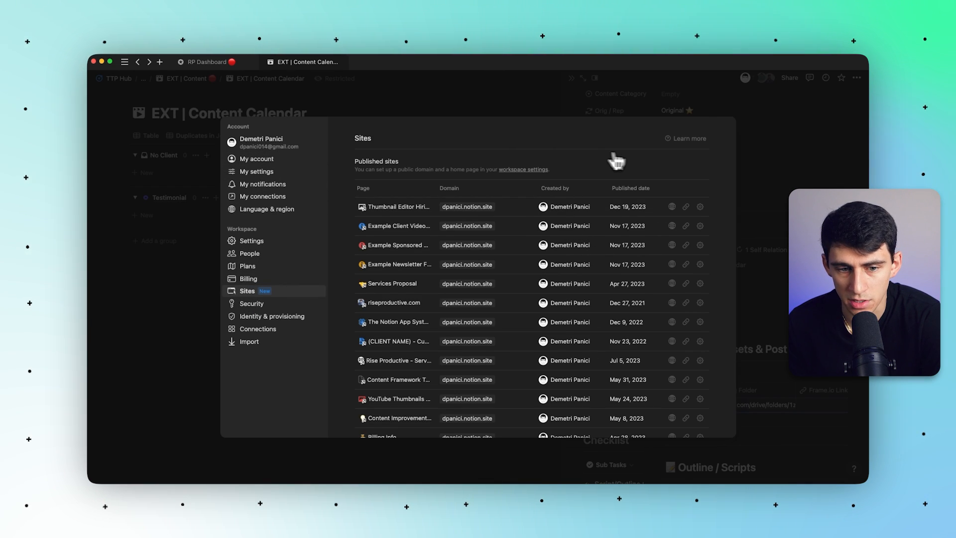
pyautogui.moveTo(607, 254)
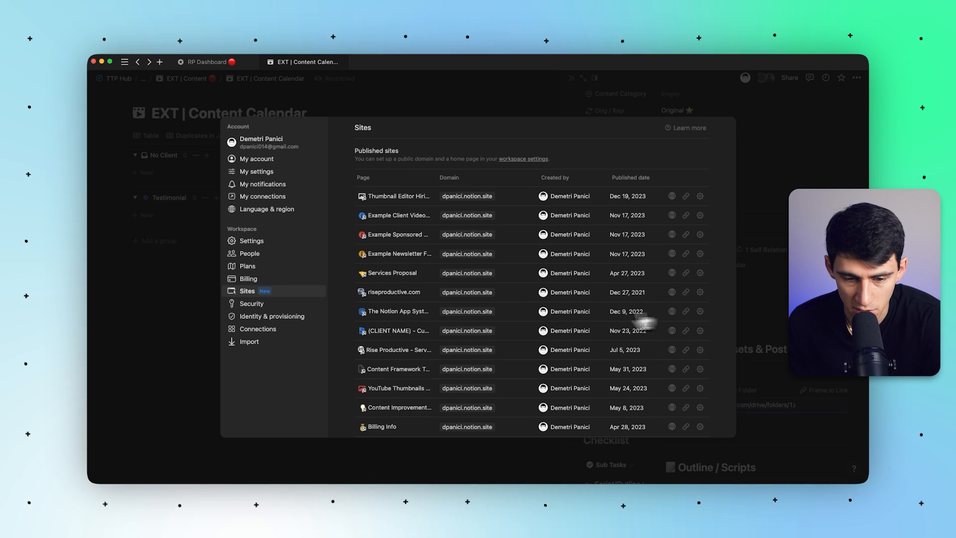
pyautogui.moveTo(672, 316)
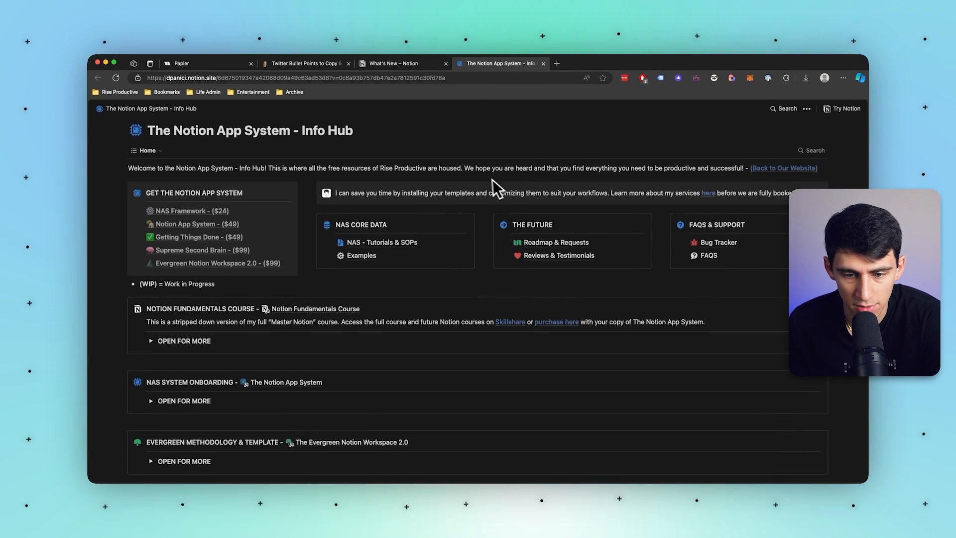
# Scroll through the published Info Hub page in the browser.
pyautogui.scroll(-3)
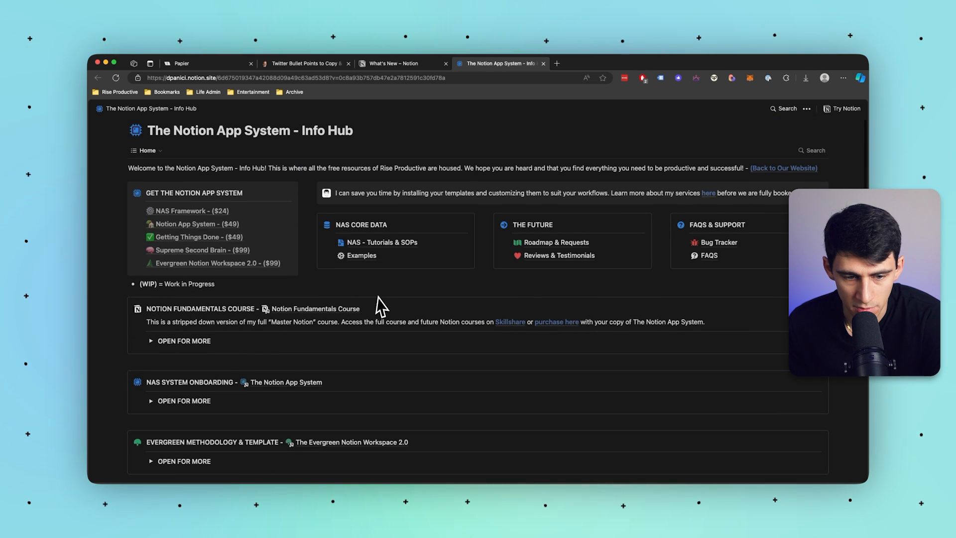
pyautogui.moveTo(362, 294)
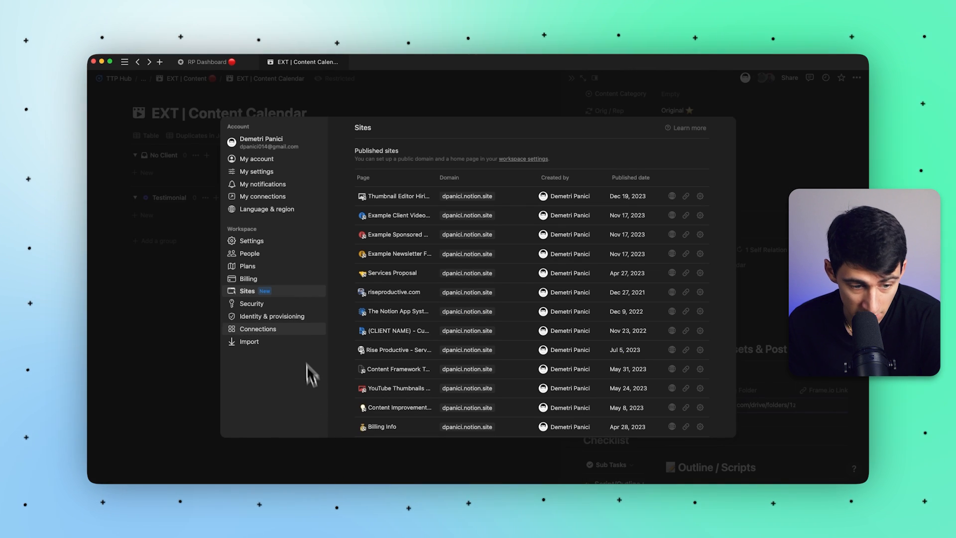
pyautogui.scroll(-3)
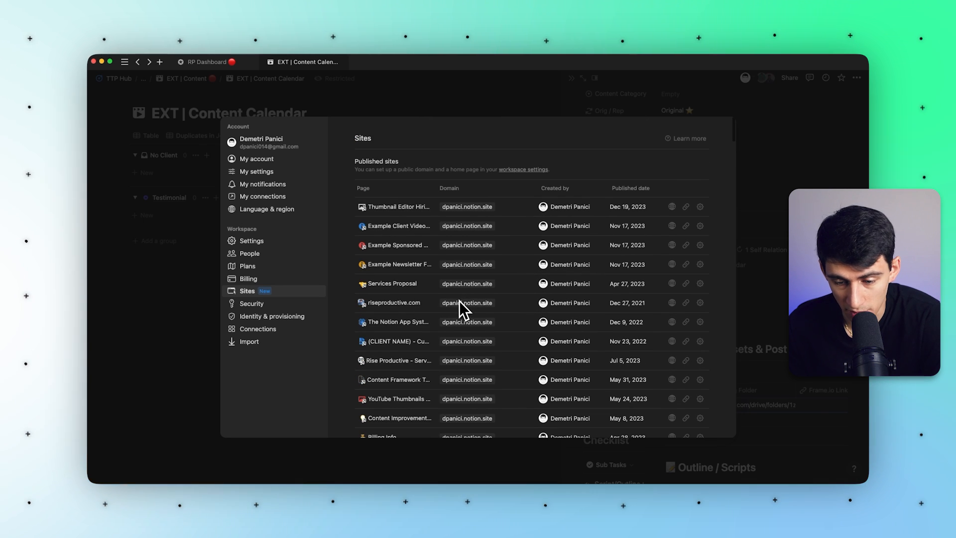
pyautogui.moveTo(476, 295)
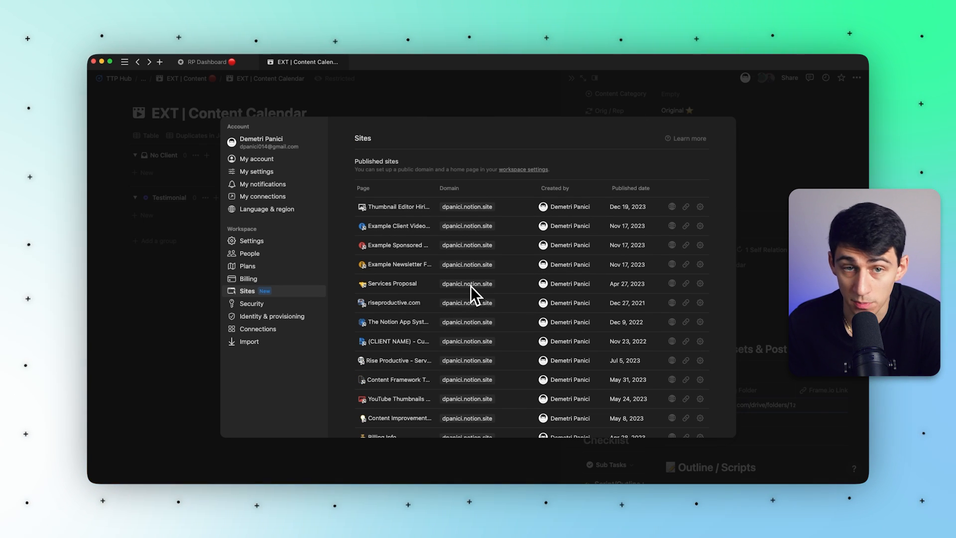